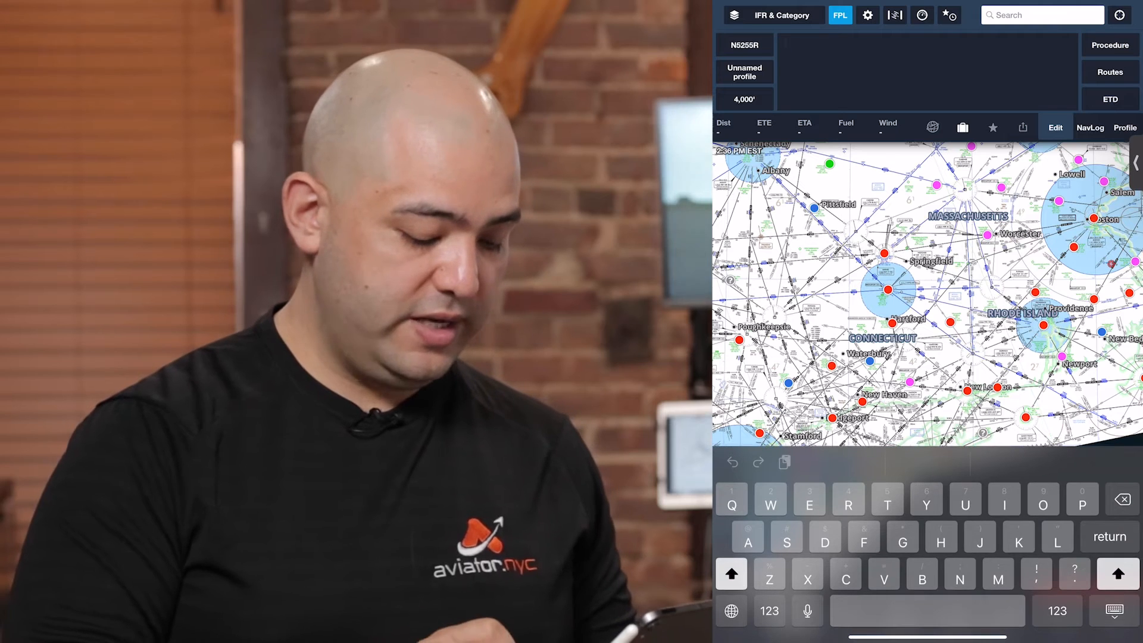
Enter a KFRG to KBED flight plan in the FPL editor.
{"action": "type", "text": "KFRG K"}
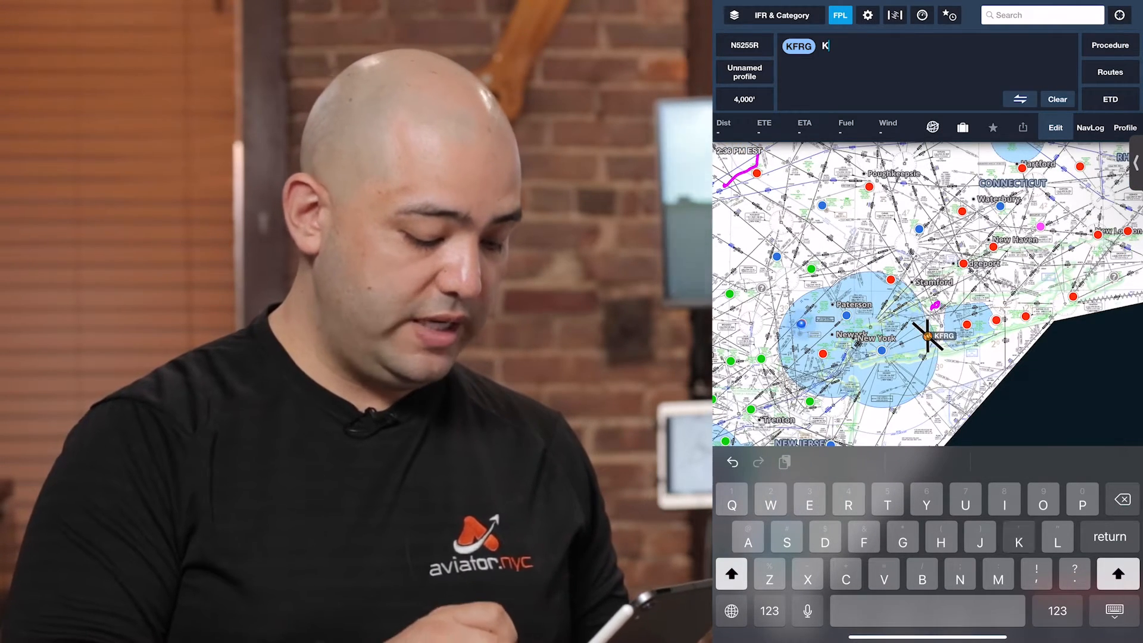
{"action": "type", "text": "BED"}
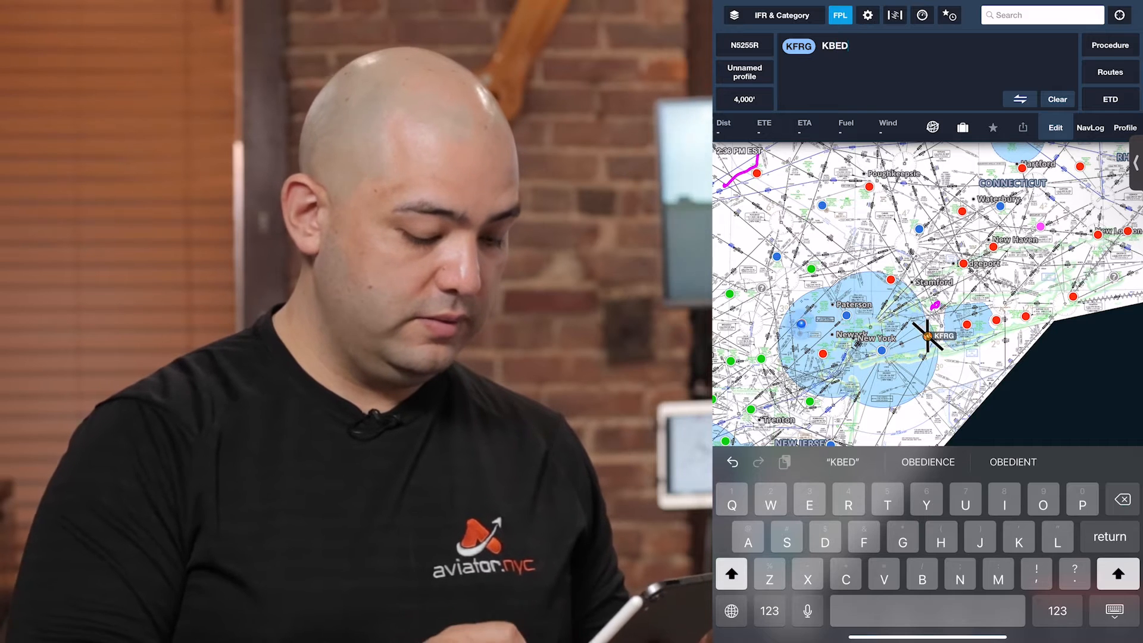
{"action": "key", "text": "return"}
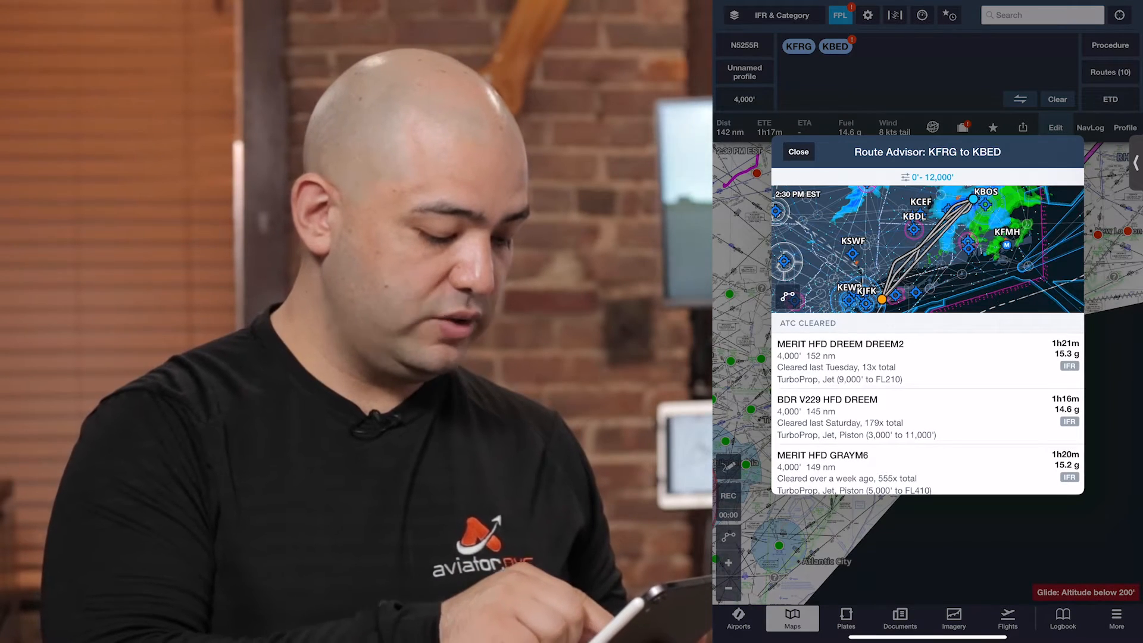
Choose the cleared BDR V229 HFD DREEM route, then go to Plates.
{"action": "left_click", "coordinate": [827, 399]}
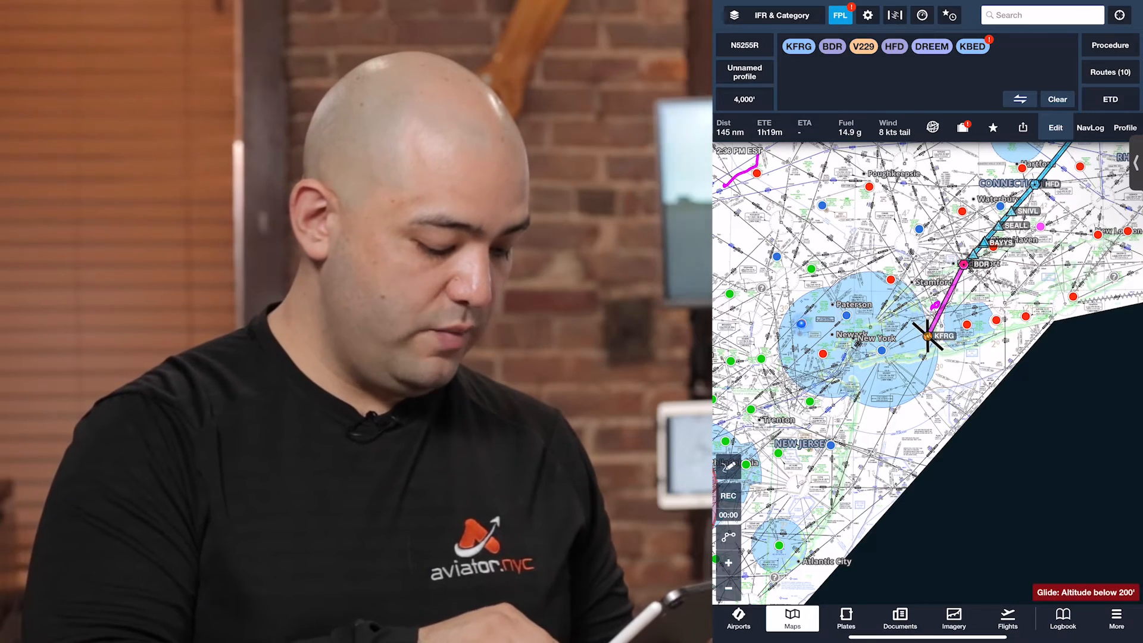
{"action": "left_click", "coordinate": [845, 619]}
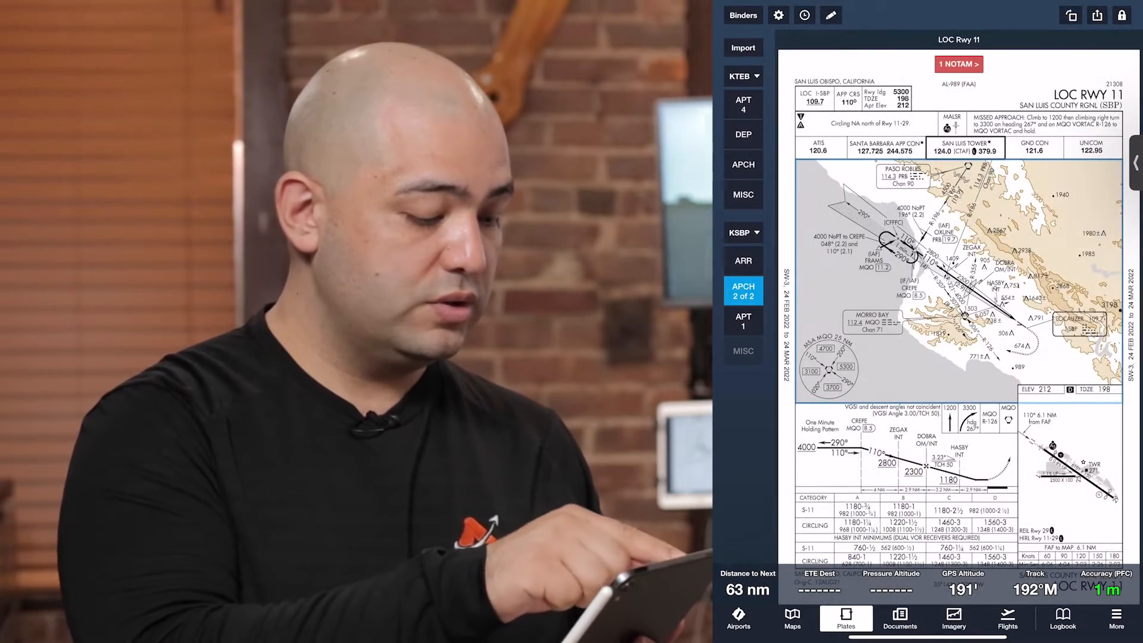
Show the saved binders list from the plate Import menu.
{"action": "left_click", "coordinate": [742, 48]}
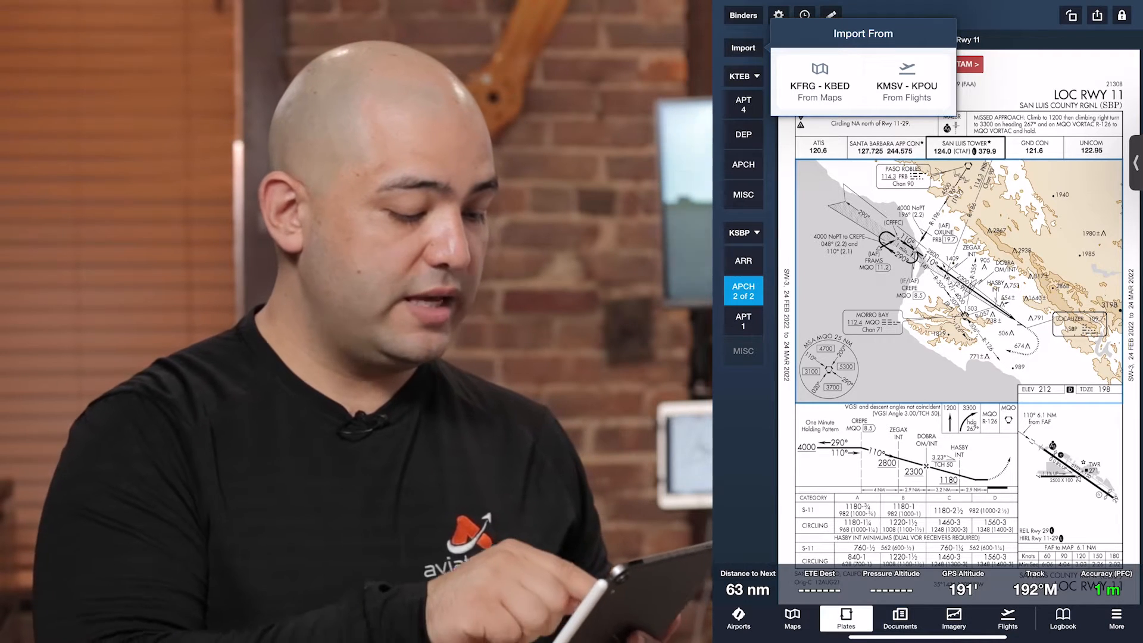
{"action": "left_click", "coordinate": [741, 15]}
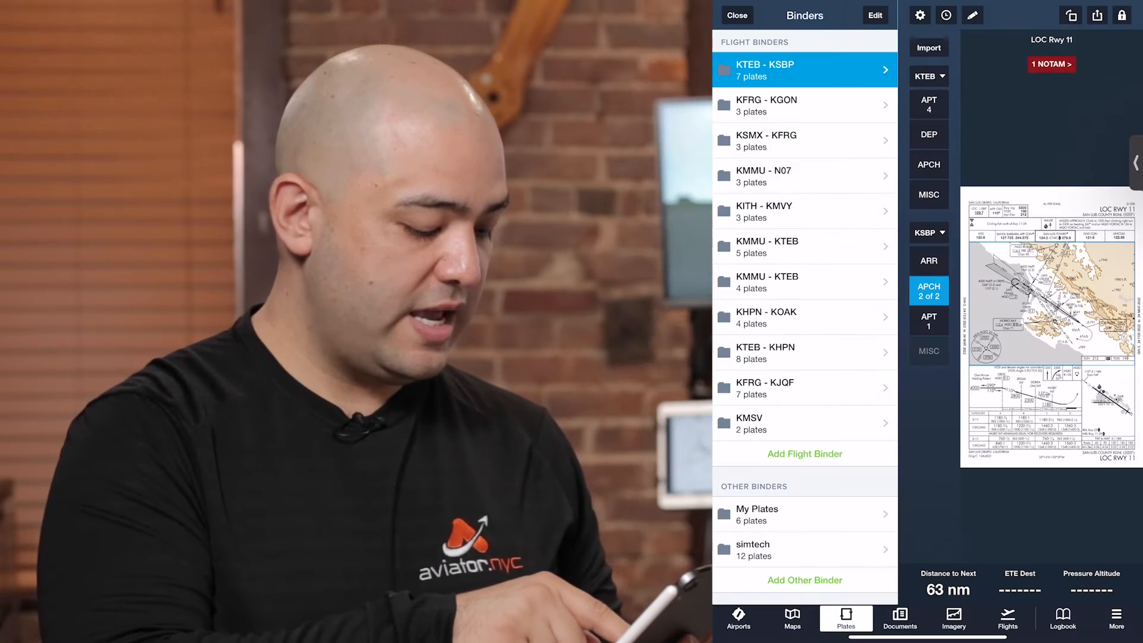
Add a flight binder built from the KFRG - KBED map route and view it.
{"action": "left_click", "coordinate": [805, 454]}
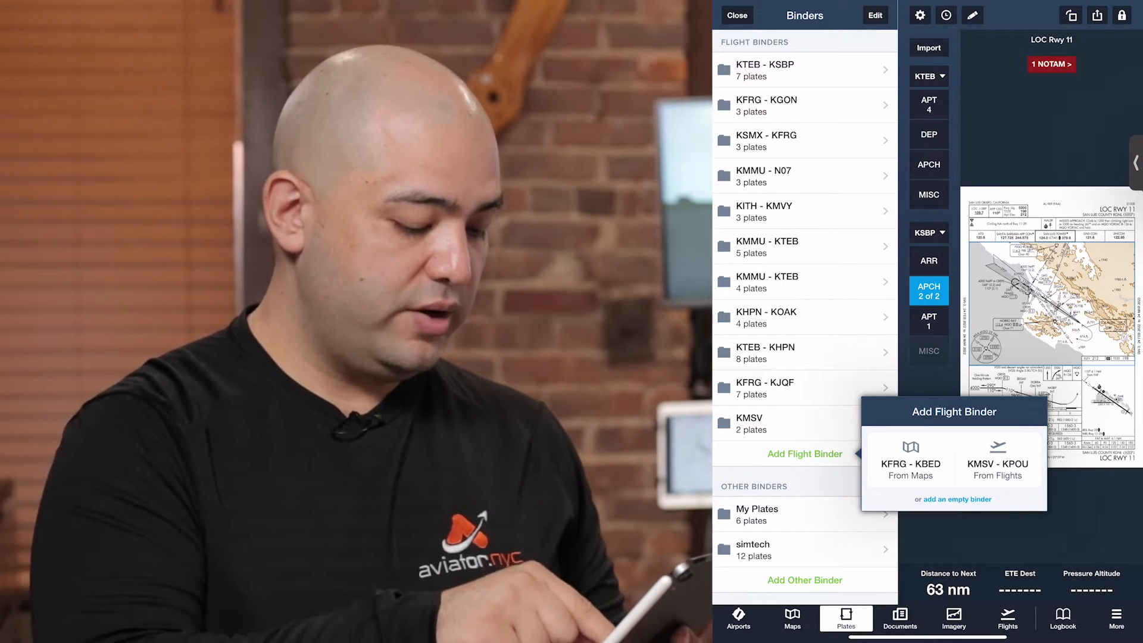
{"action": "left_click", "coordinate": [910, 457]}
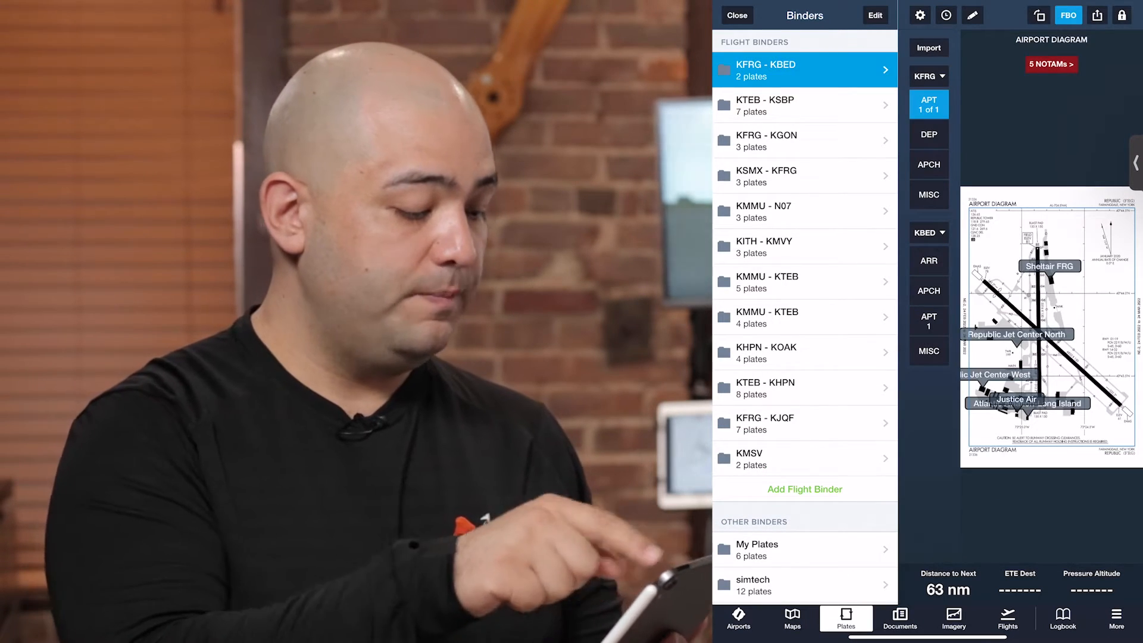
{"action": "left_click", "coordinate": [736, 15]}
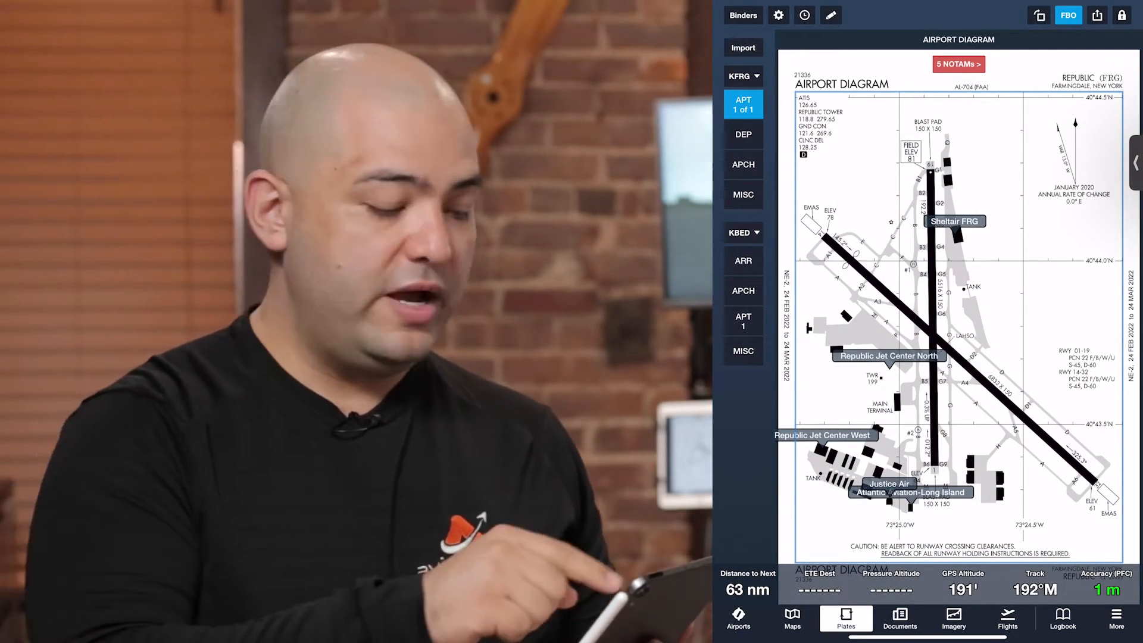
List Republic's KFRG departure charts for the binder.
{"action": "left_click", "coordinate": [742, 47]}
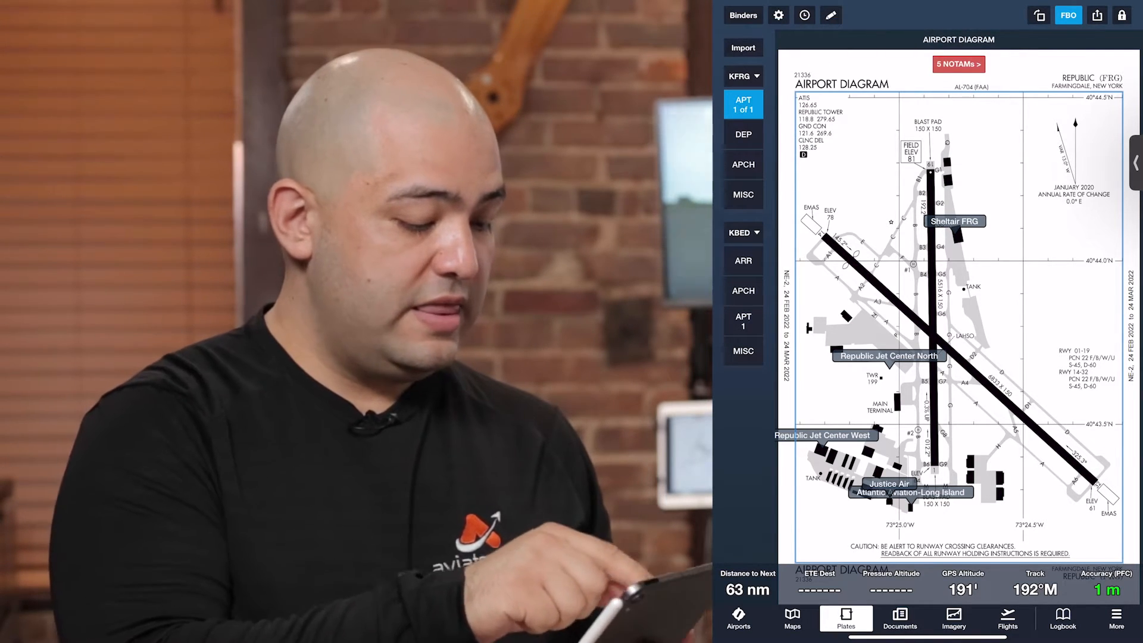
{"action": "left_click", "coordinate": [743, 134]}
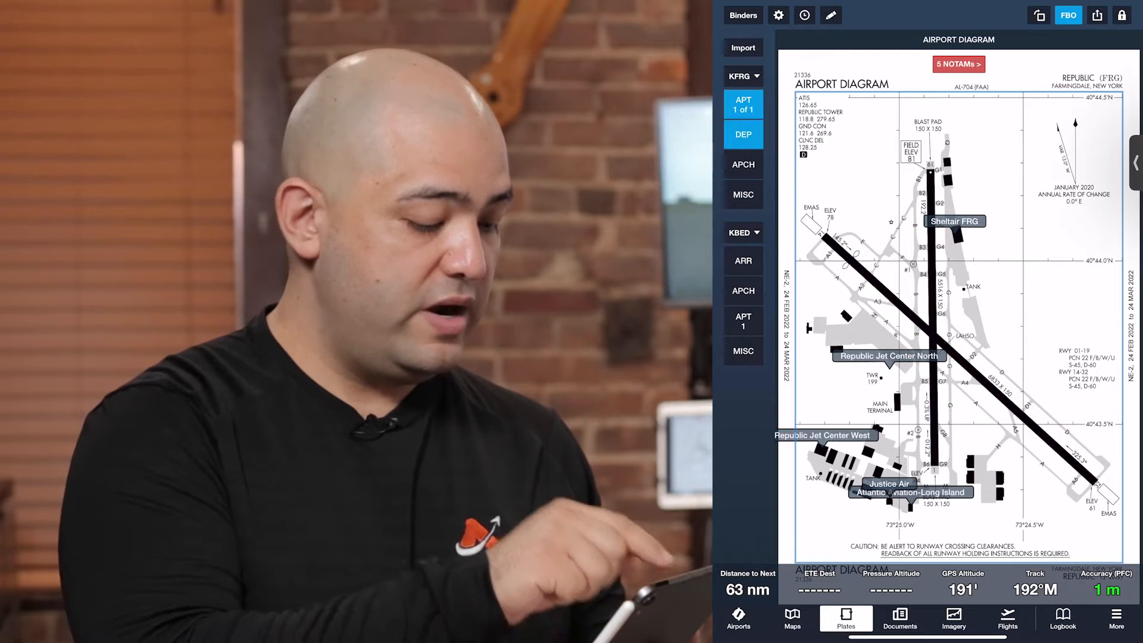
{"action": "left_click", "coordinate": [743, 135]}
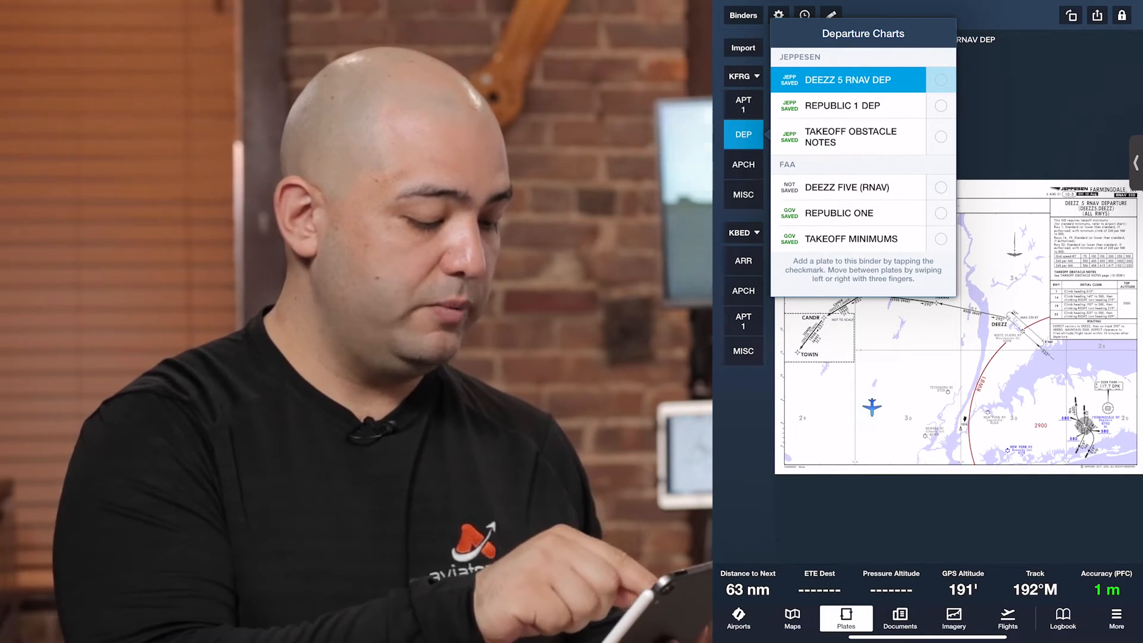
Check the Republic 1 departure and the KFRG ILS or LOC Rwy 14 approach.
{"action": "left_click", "coordinate": [849, 105]}
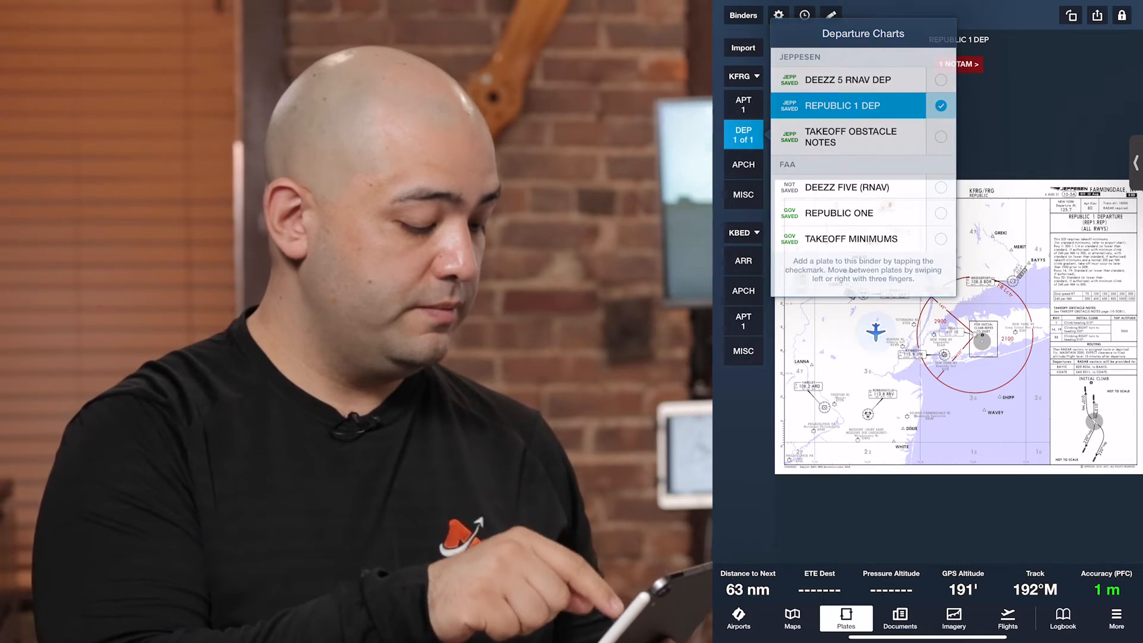
{"action": "left_click", "coordinate": [743, 164]}
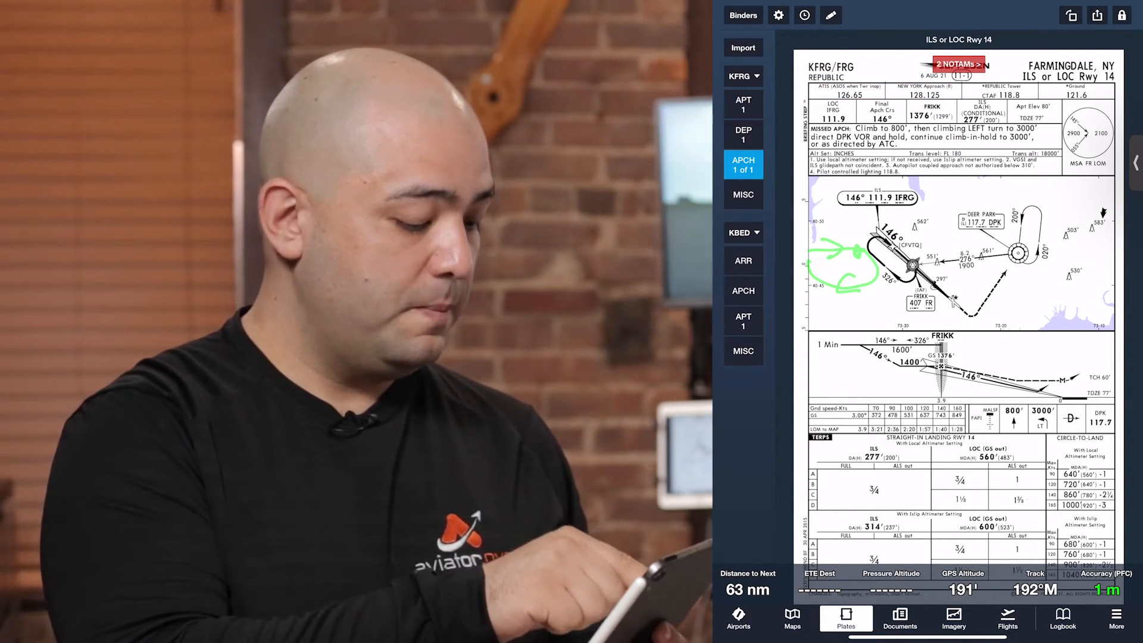
Check the KBED ILS or LOC Rwy 11 approach under arrivals.
{"action": "left_click", "coordinate": [743, 261]}
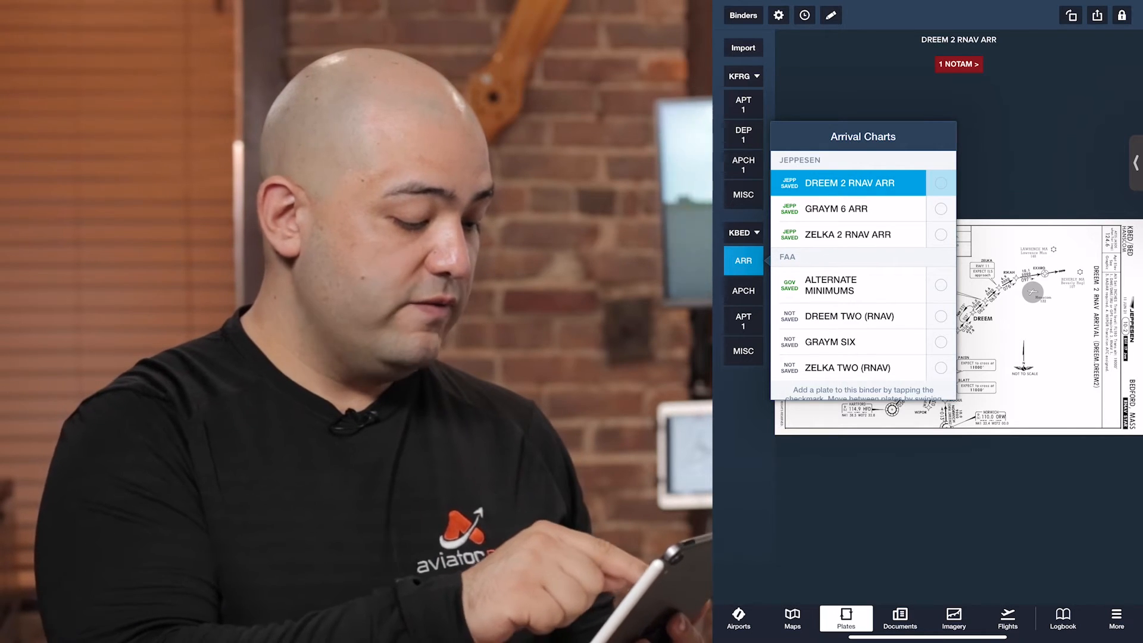
{"action": "left_click", "coordinate": [743, 291]}
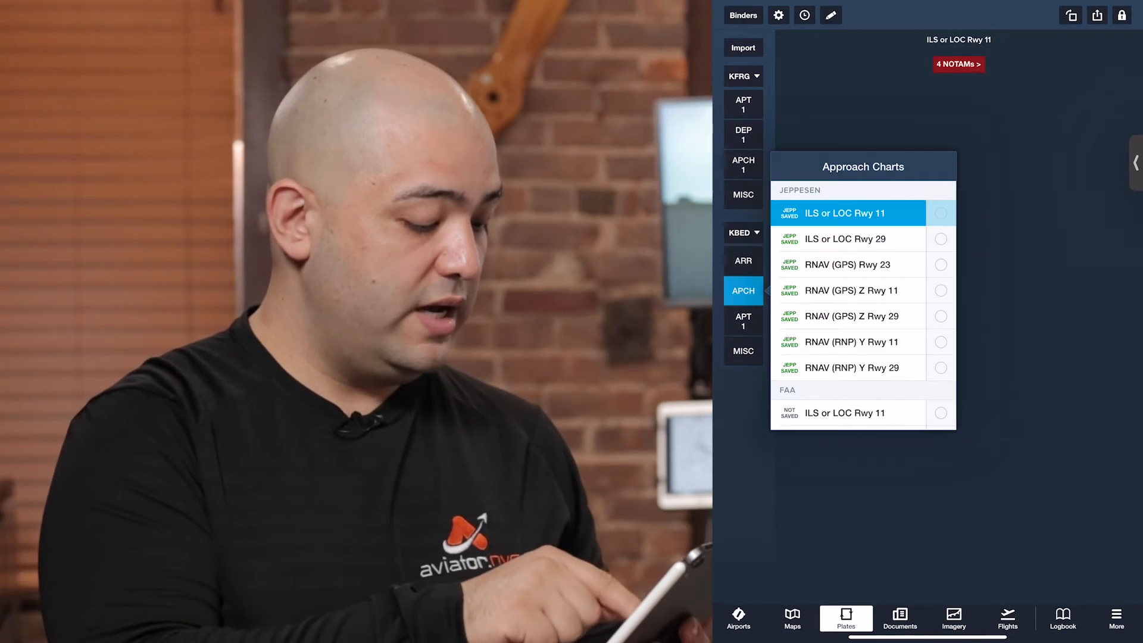
{"action": "left_click", "coordinate": [845, 213]}
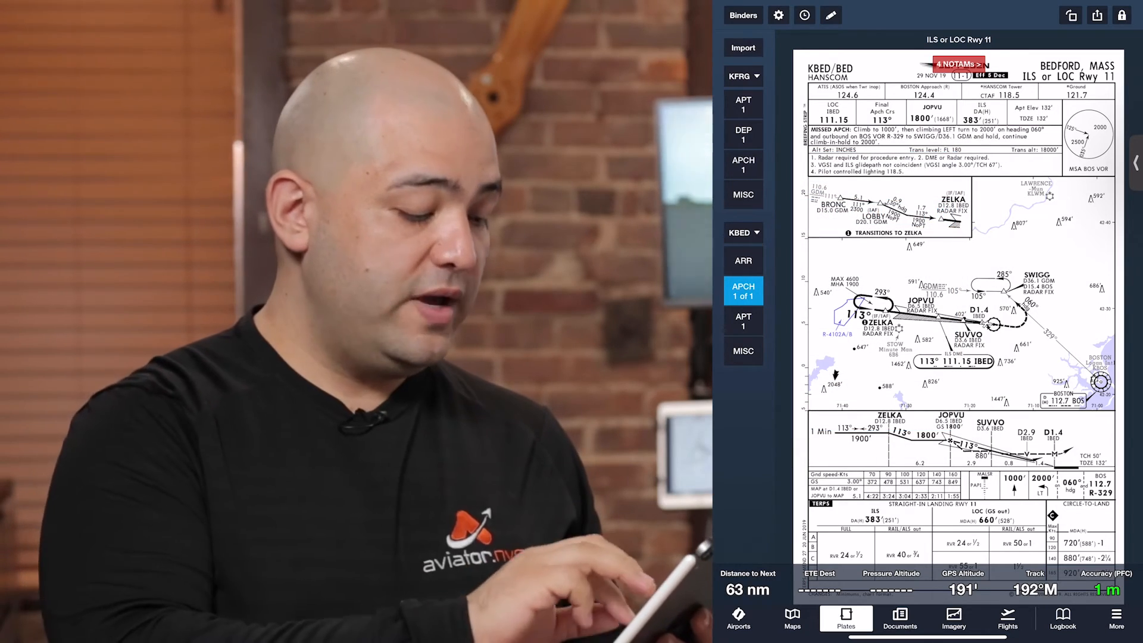
Review the KFRG Republic 1 departure plate and airport diagram.
{"action": "left_click", "coordinate": [743, 321]}
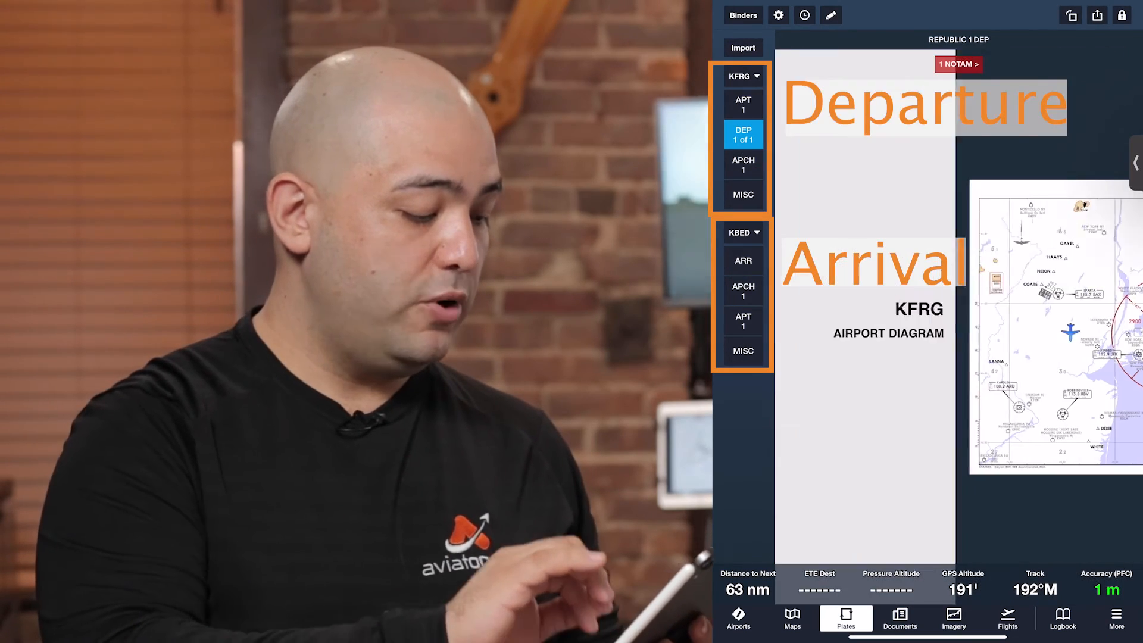
{"action": "left_click", "coordinate": [742, 105]}
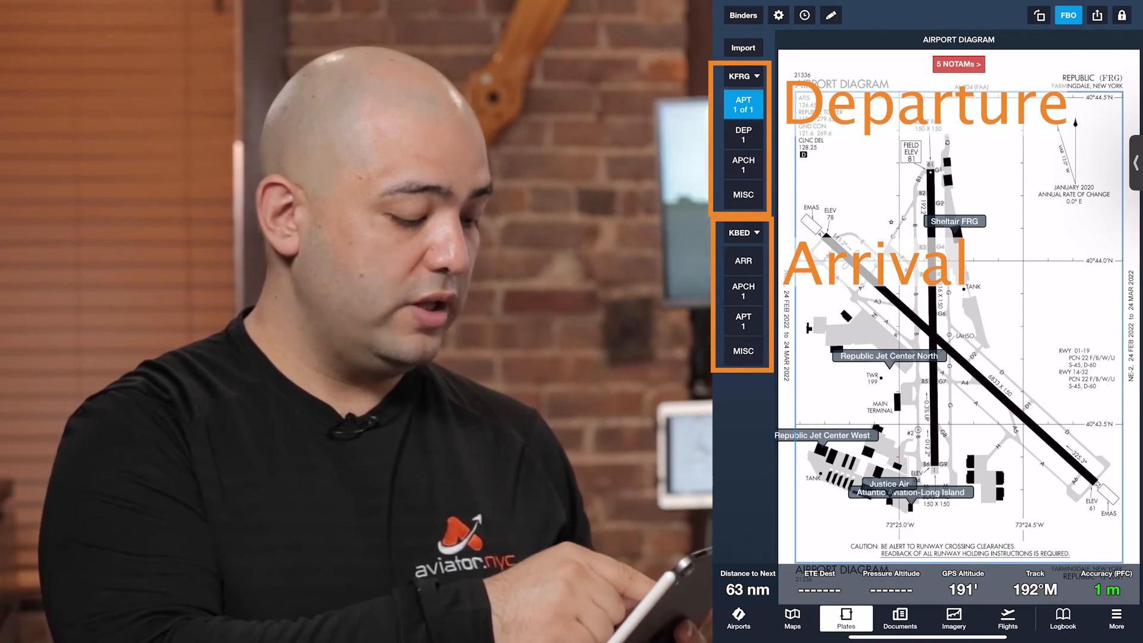